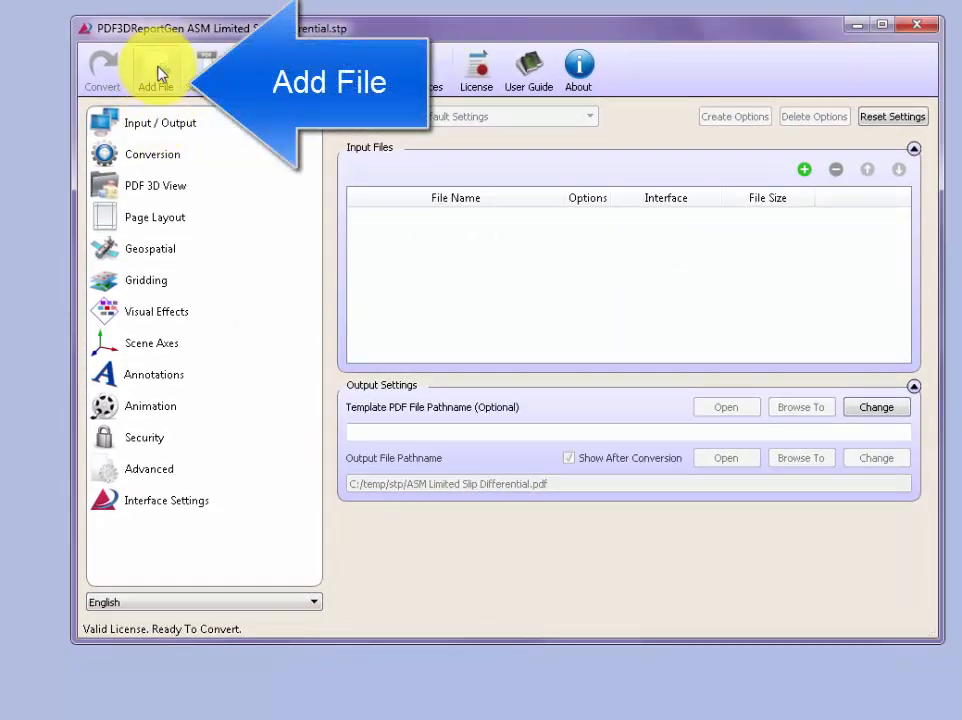
Add ASM Limited Slip Differential.stp from C:\temp\stp as an input file
click(156, 70)
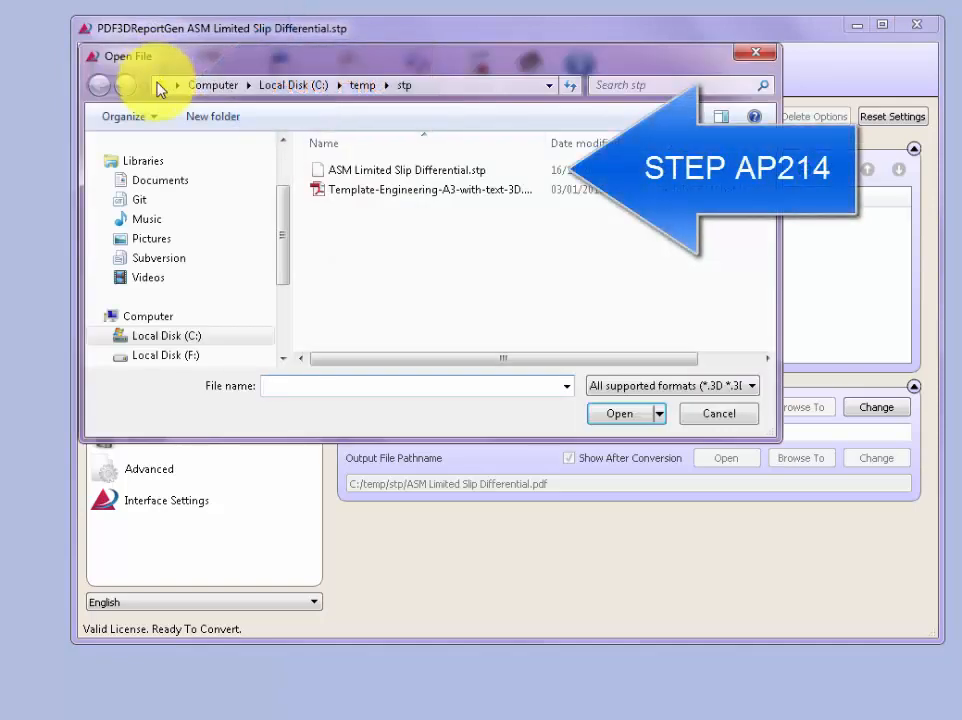
click(408, 169)
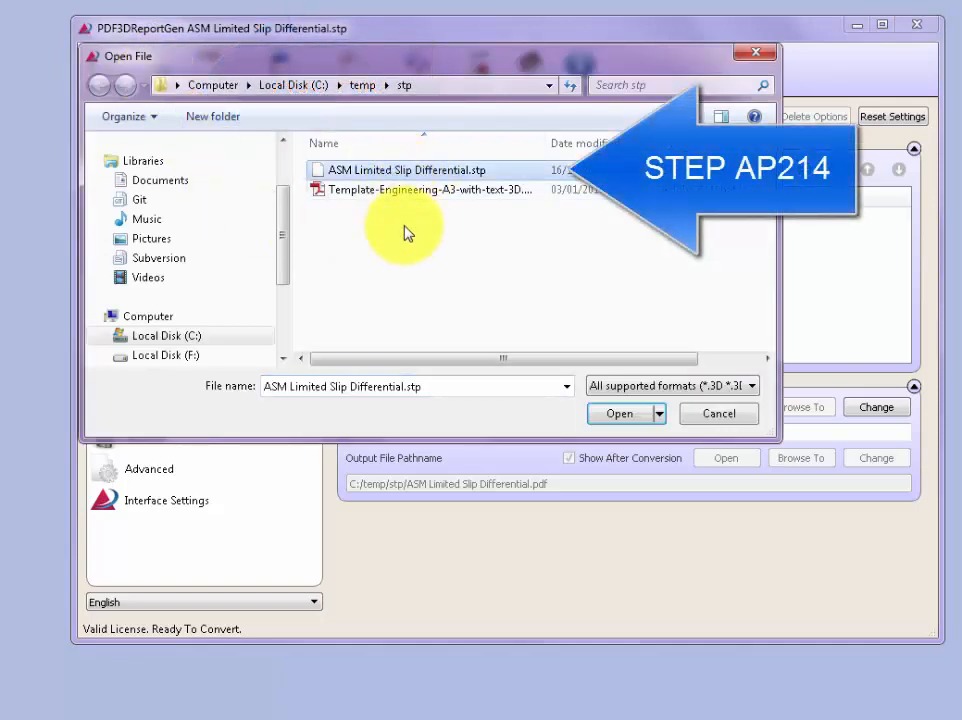
mouse_move(555, 385)
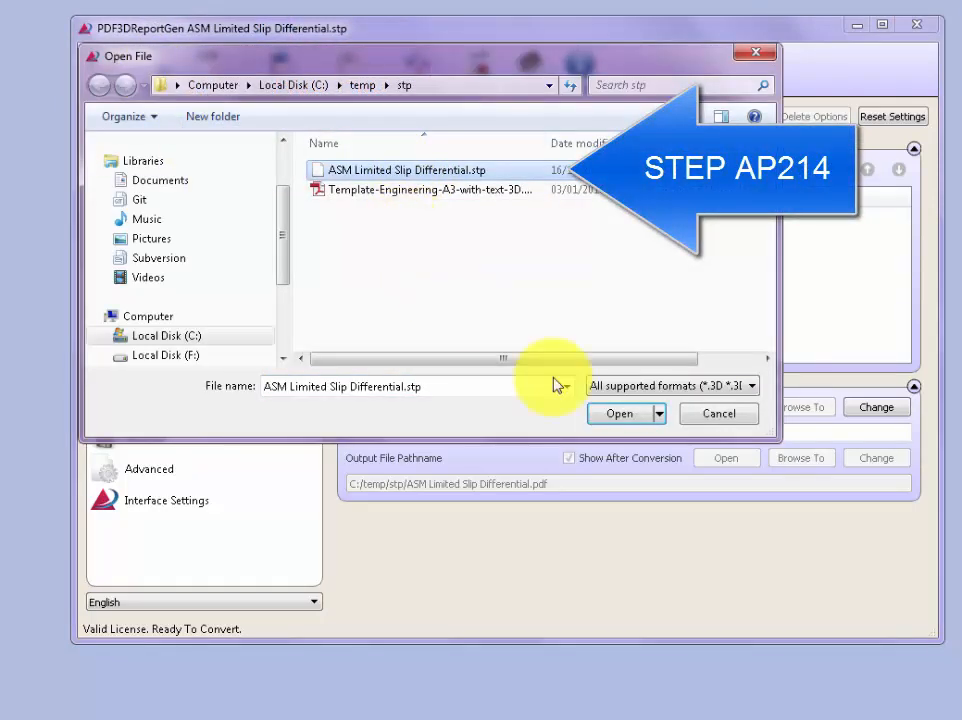
click(618, 413)
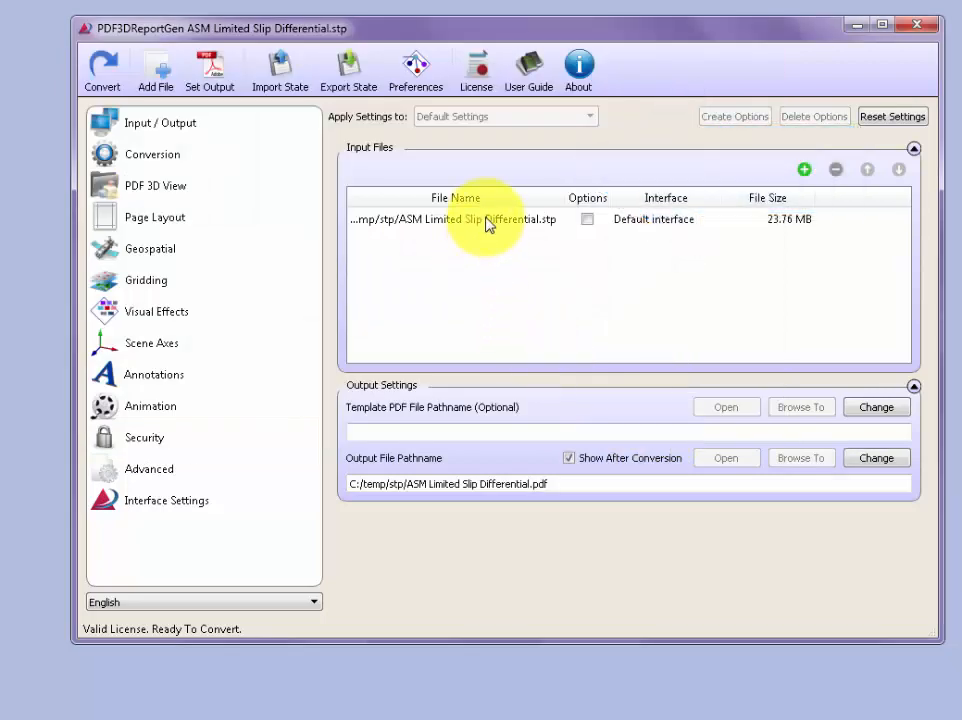
Rename the output PDF path to C:/temp/stp/step-demo.pdf
click(453, 219)
text(C:/temp/stp/step-demo)
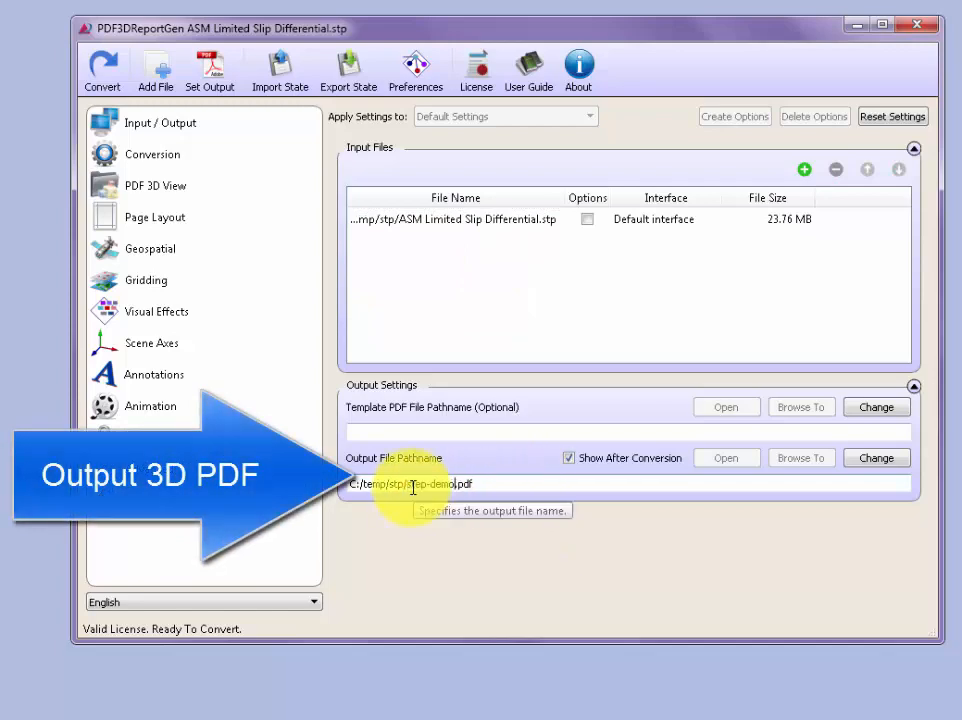
mouse_move(413, 487)
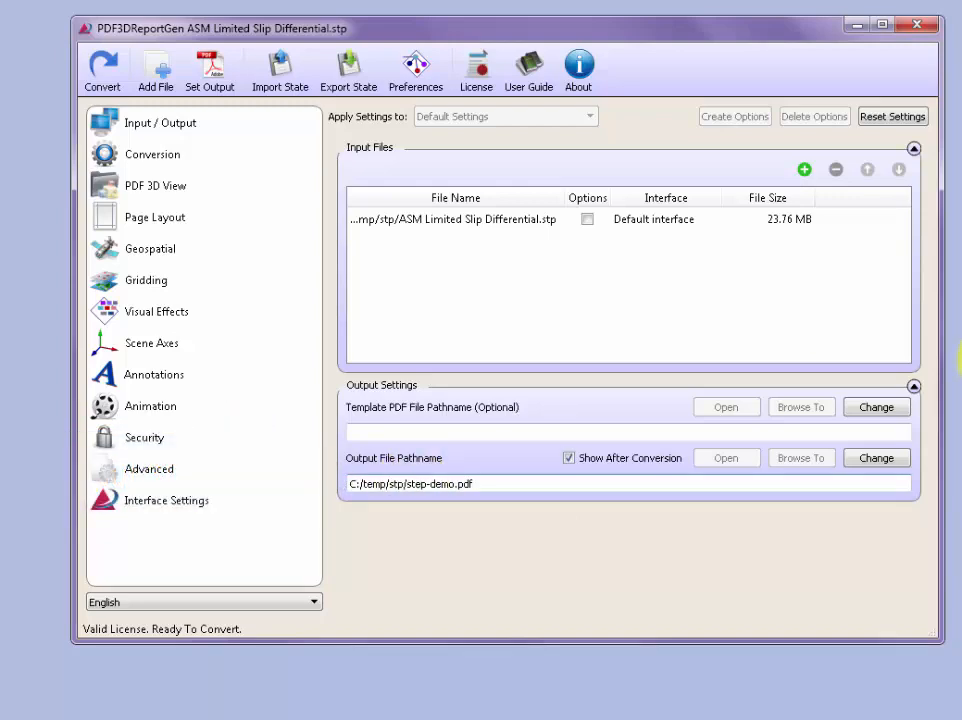
Replace the template with Template-Engineering-A3-with-text-3D.pdf, confirming the update prompt
click(875, 407)
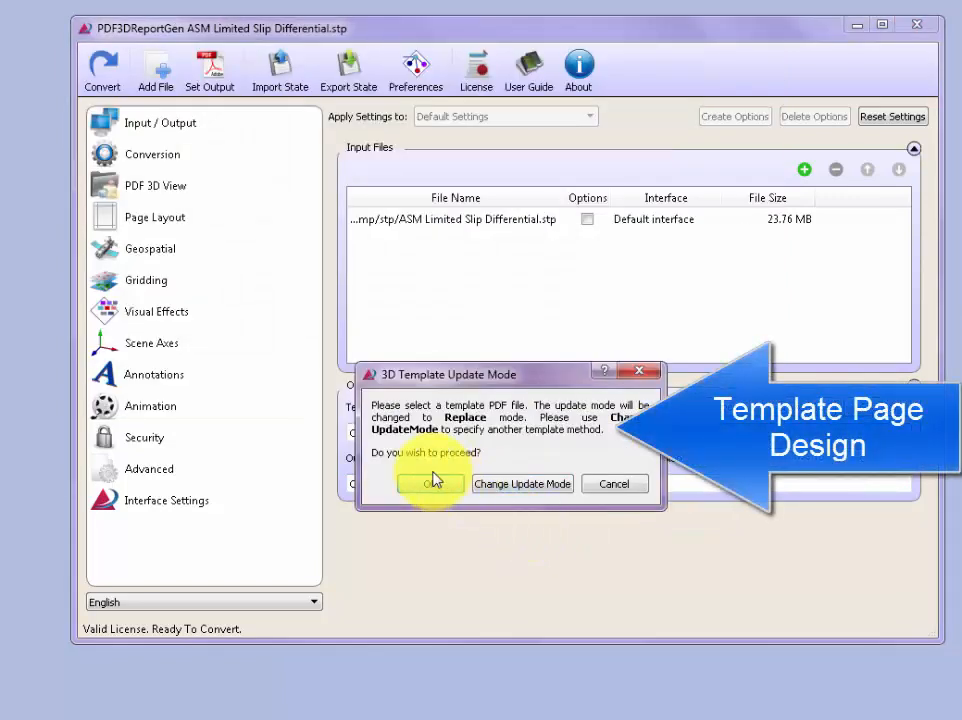
click(431, 483)
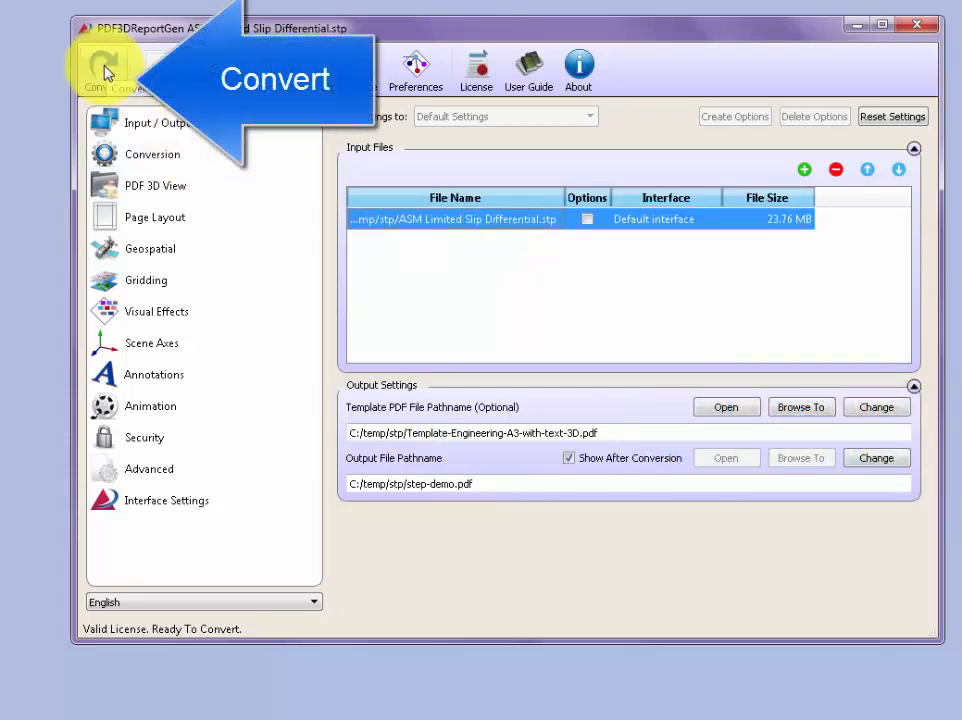
click(102, 70)
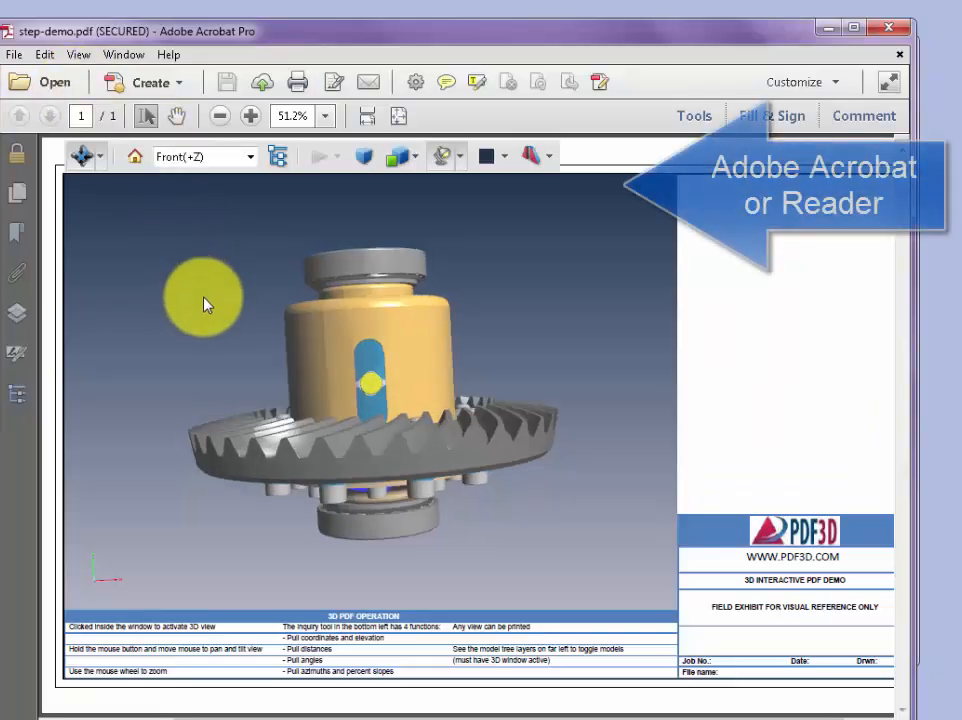
Zoom in on the differential housing and orbit to show the bearing end
drag(205, 305, 405, 410)
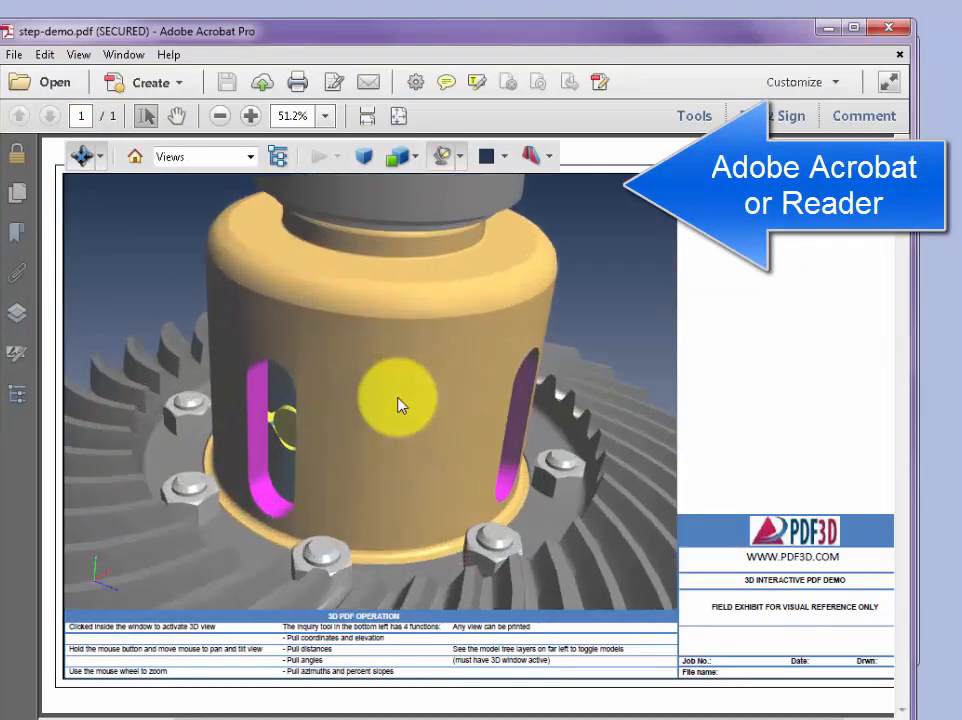
drag(400, 405, 407, 480)
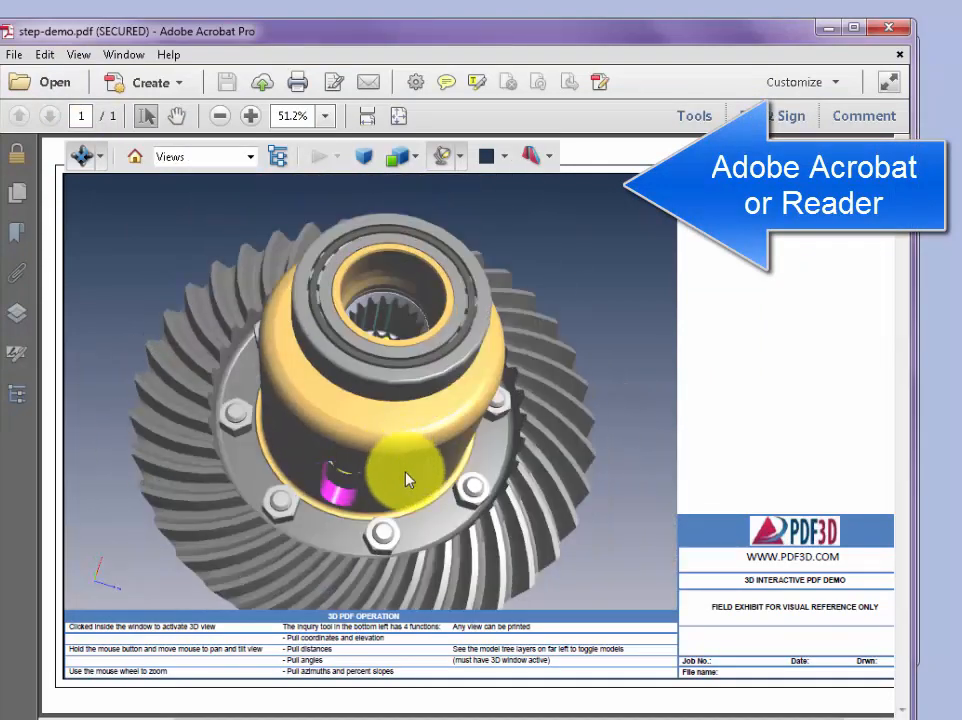
drag(407, 479, 588, 578)
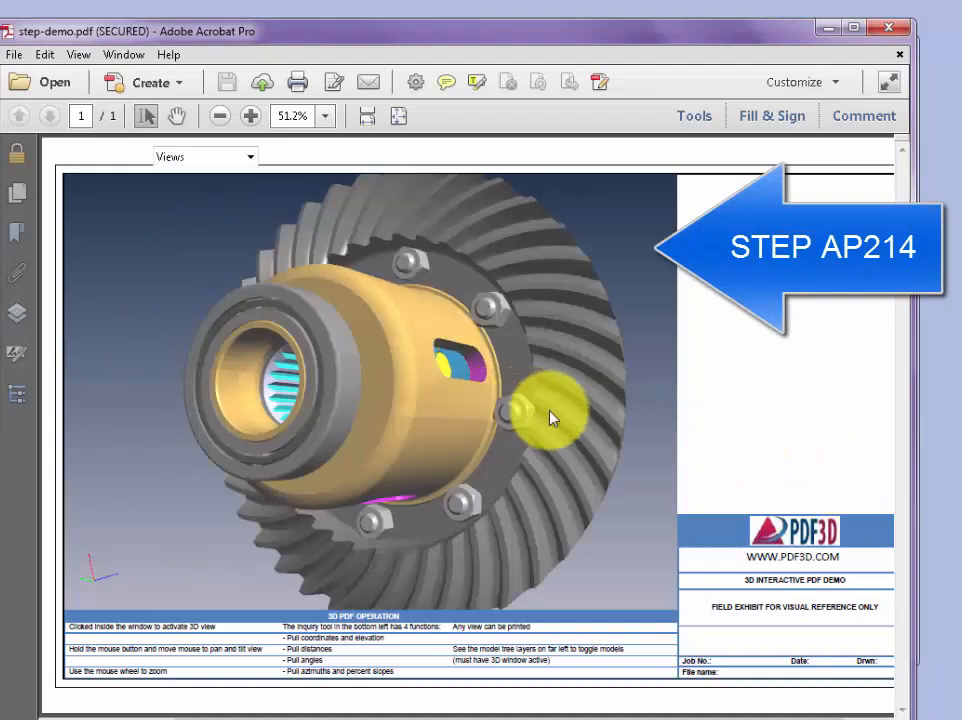
Orbit the differential around to view the ring gear edge-on
drag(550, 415, 340, 380)
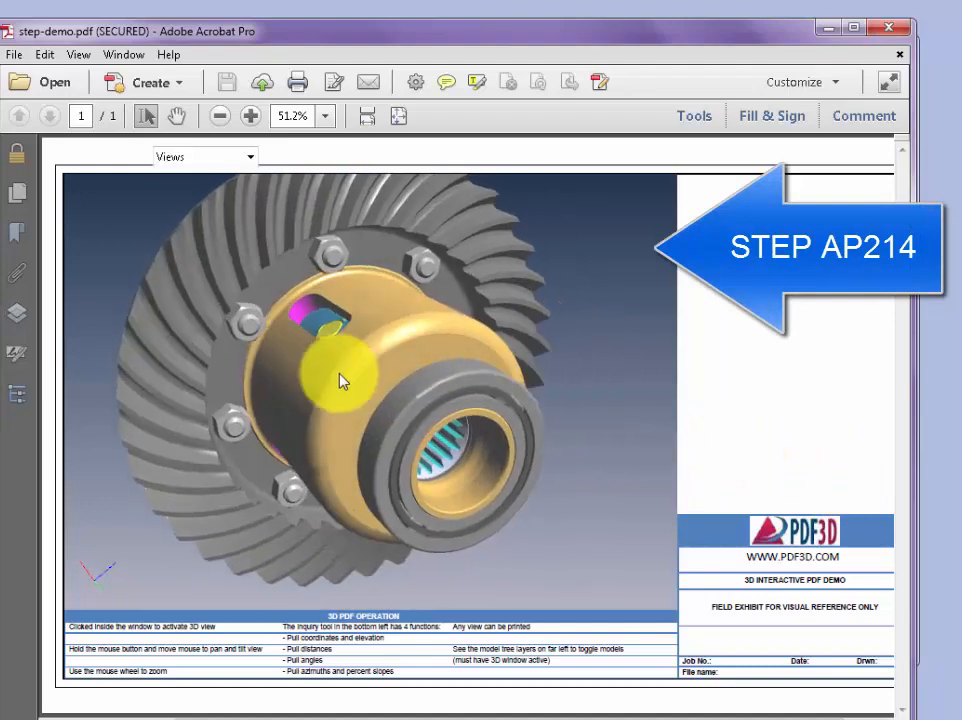
click(340, 382)
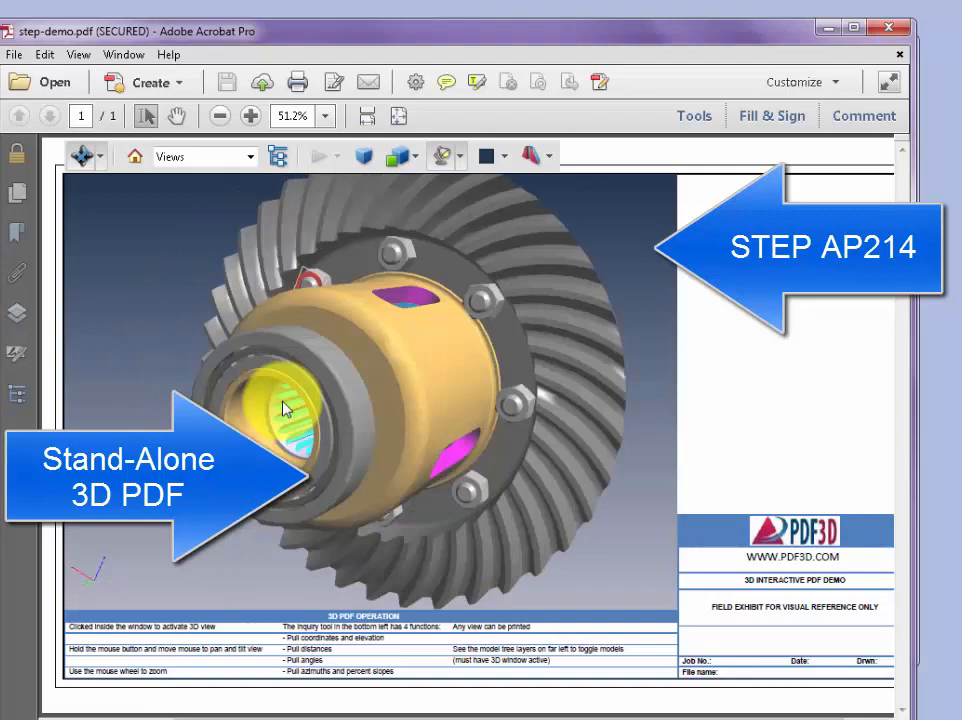
drag(285, 408, 570, 390)
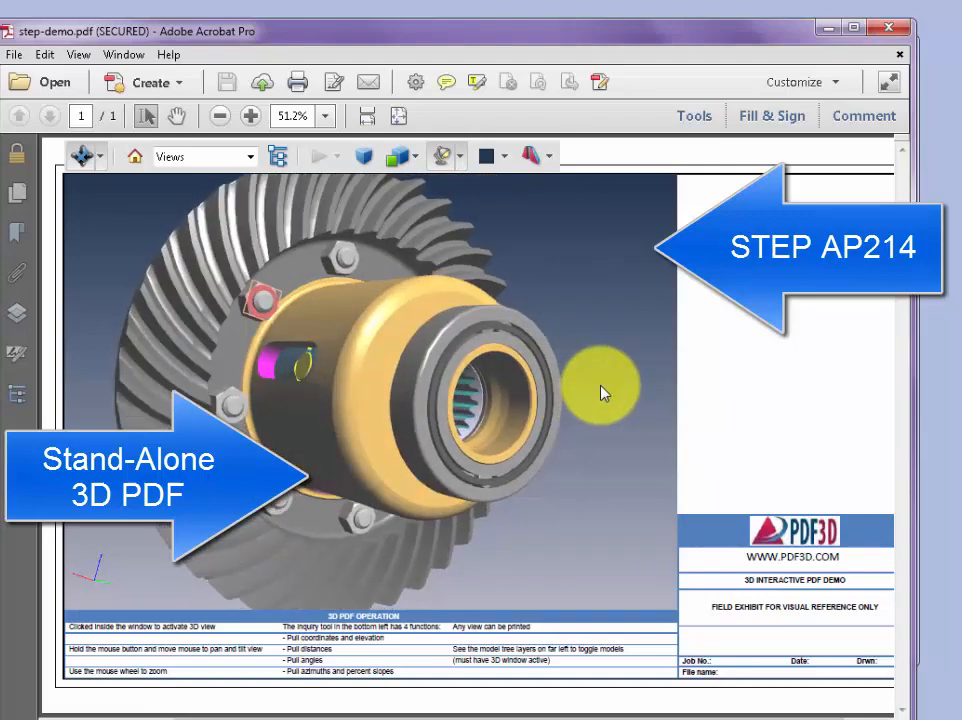
drag(600, 390, 210, 370)
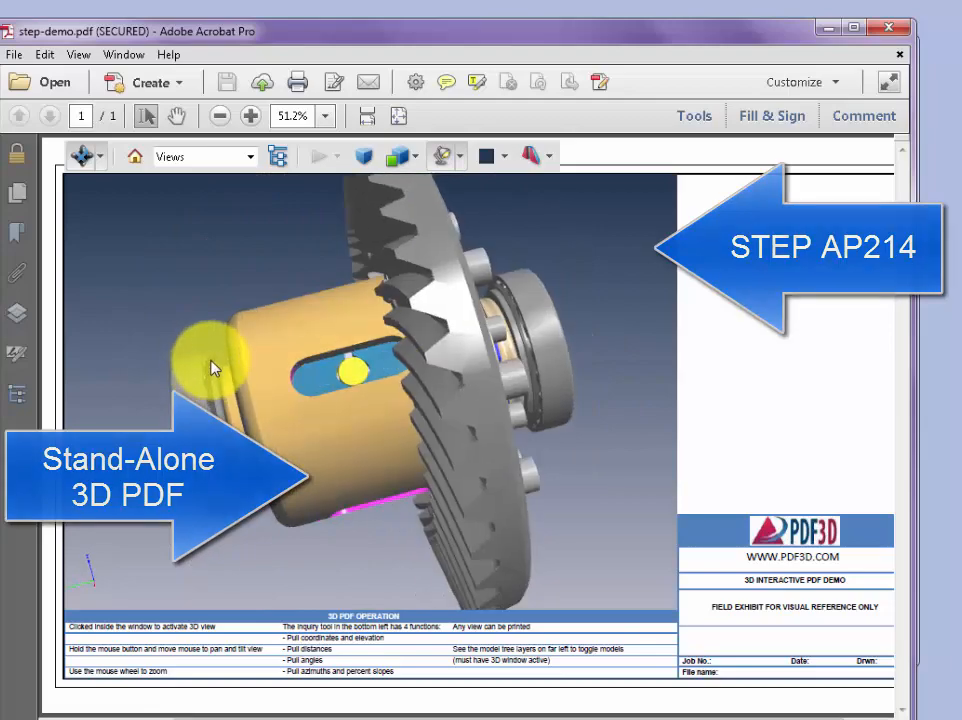